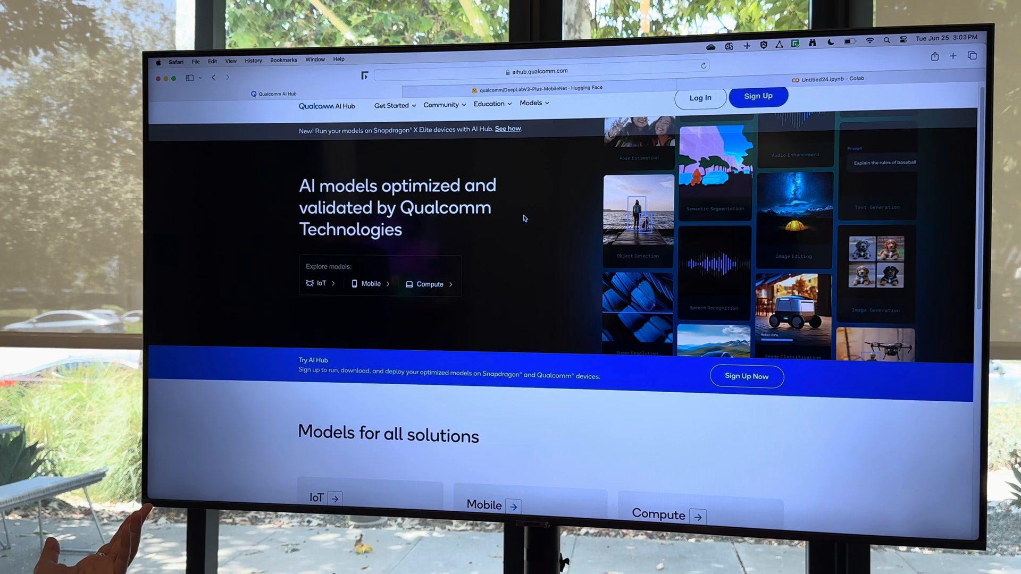
# Go to the mobile models catalogue and browse down the Domain/Use Case filters.
pyautogui.scroll(-3)
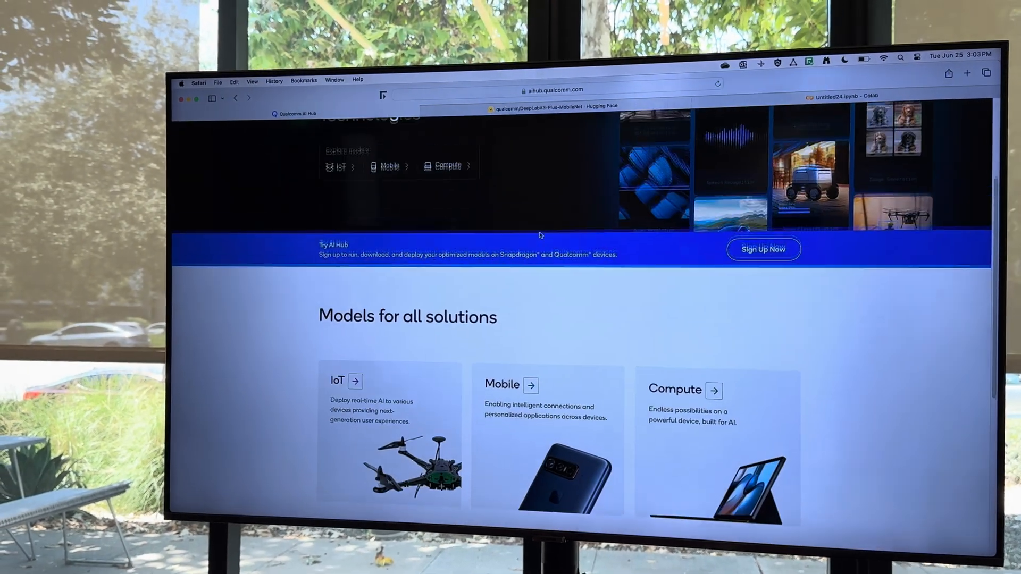
pyautogui.scroll(-3)
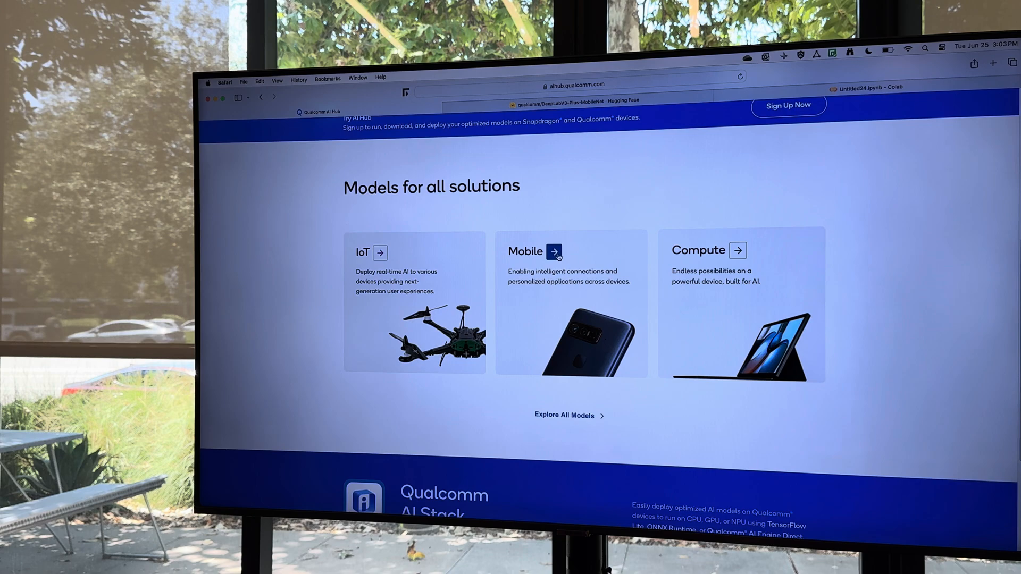
pyautogui.click(554, 252)
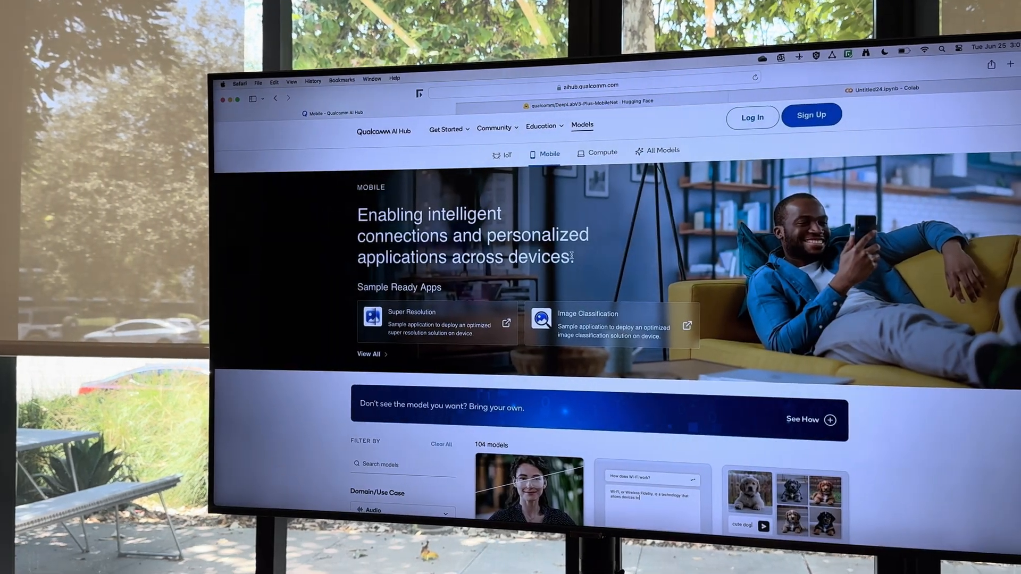
pyautogui.scroll(-3)
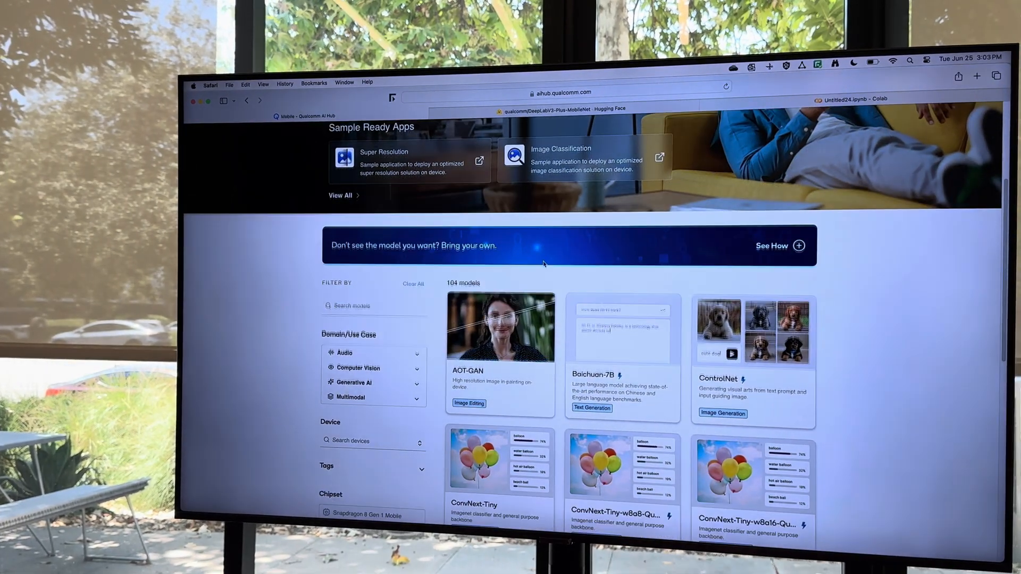
pyautogui.scroll(-3)
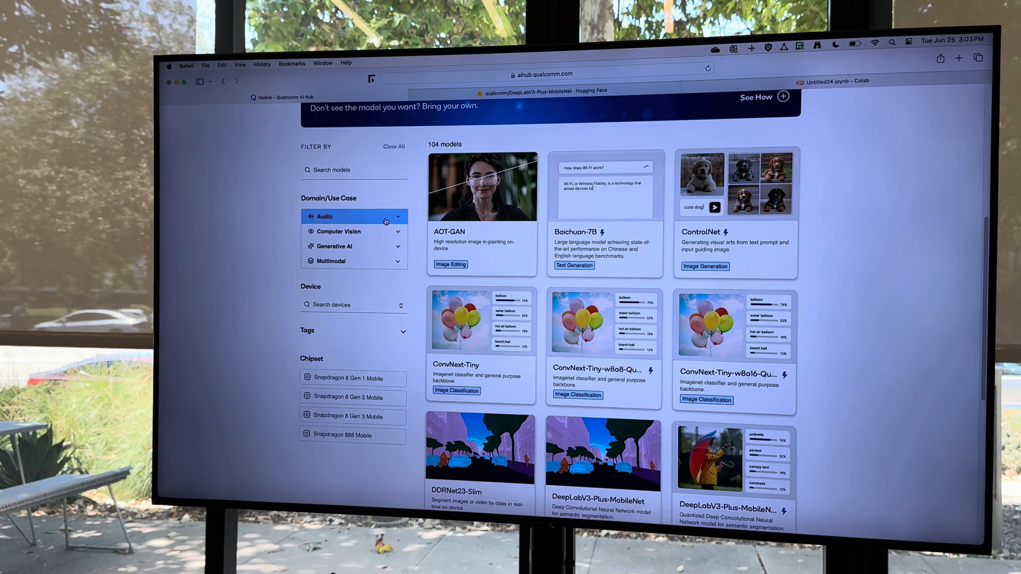
# Try the Audio and Audio Enhancement filters, then filter to Computer Vision and browse the model cards.
pyautogui.click(353, 216)
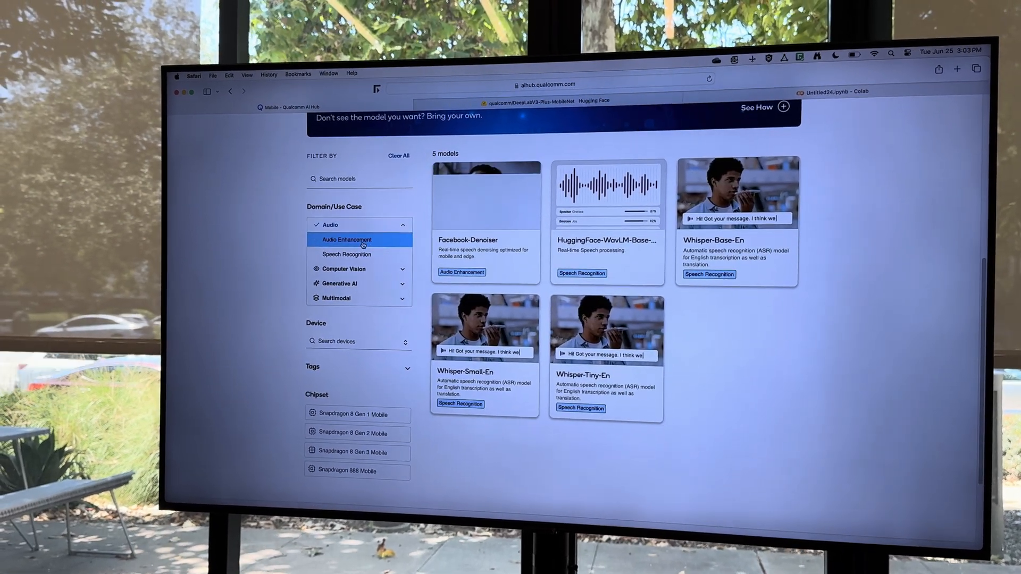
pyautogui.click(360, 239)
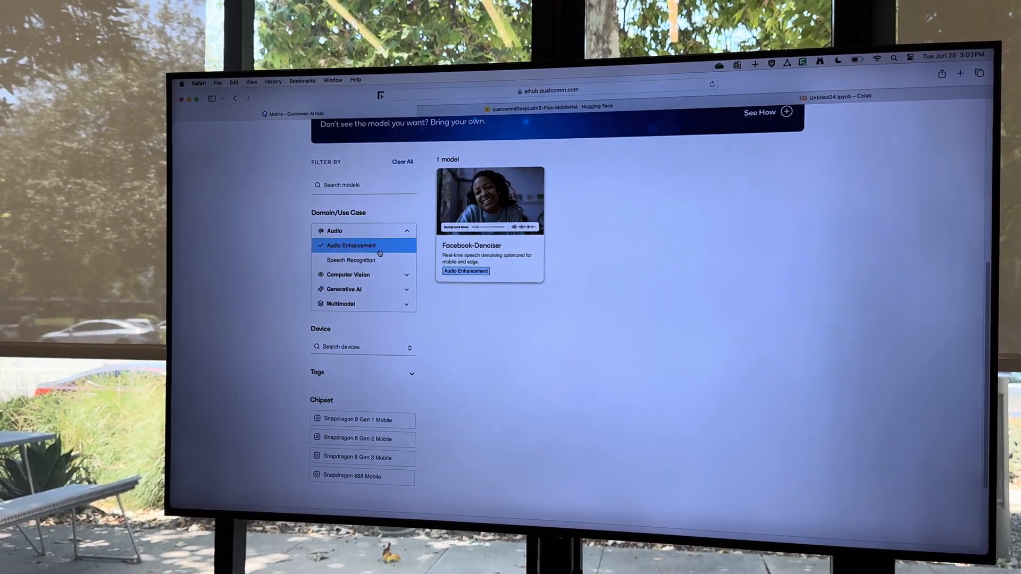
pyautogui.click(351, 259)
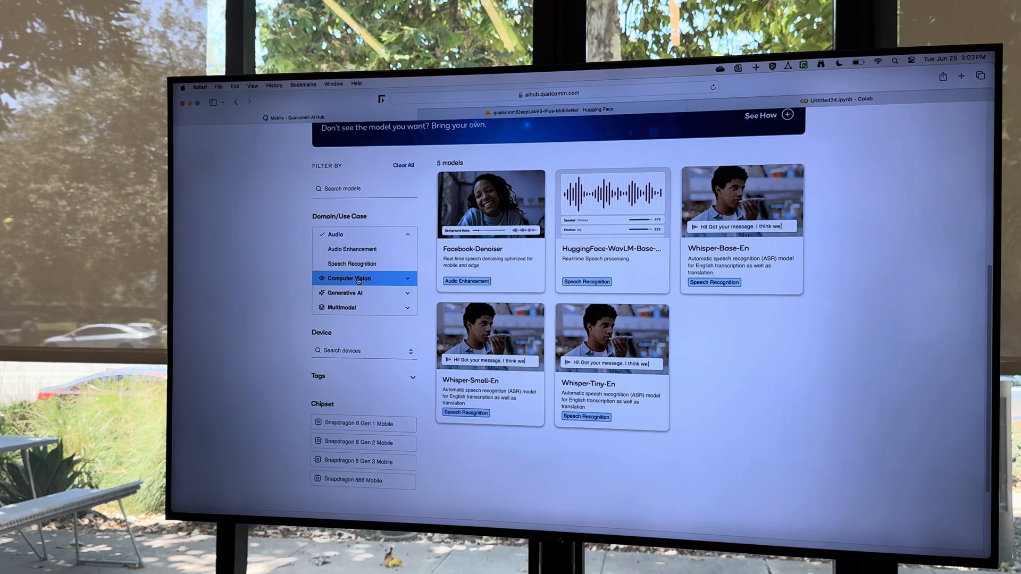
pyautogui.click(347, 278)
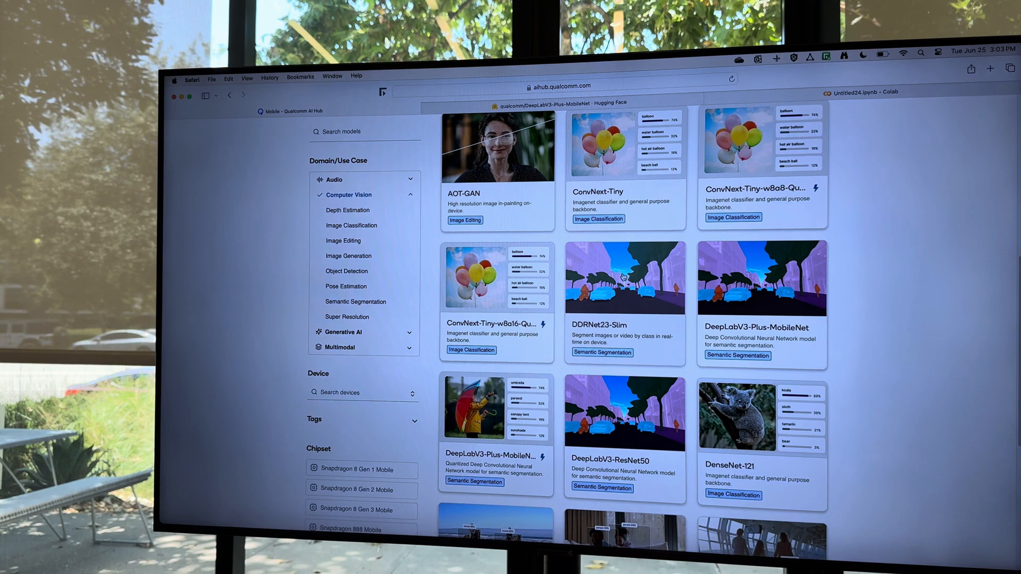
pyautogui.scroll(-3)
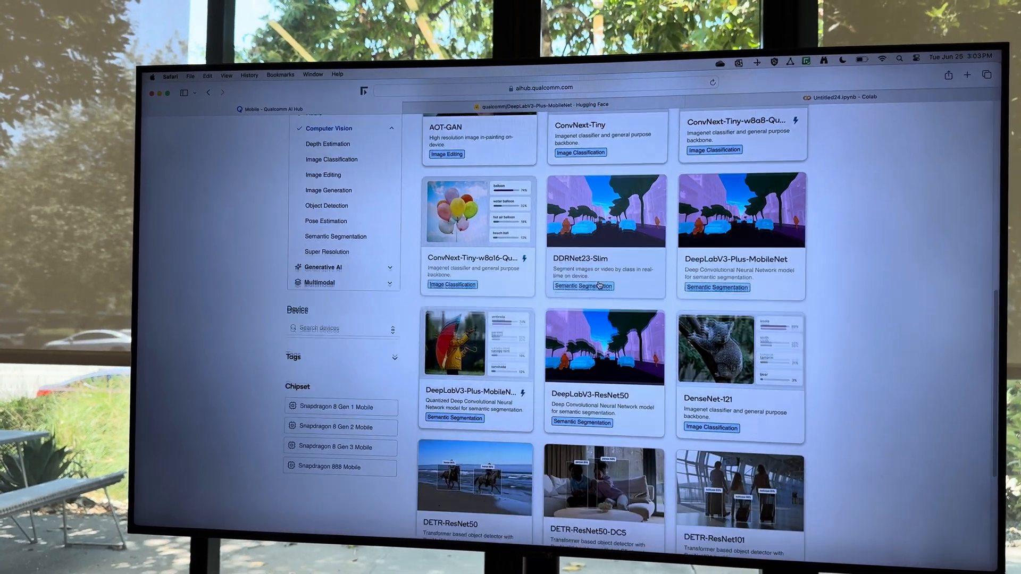
pyautogui.scroll(-3)
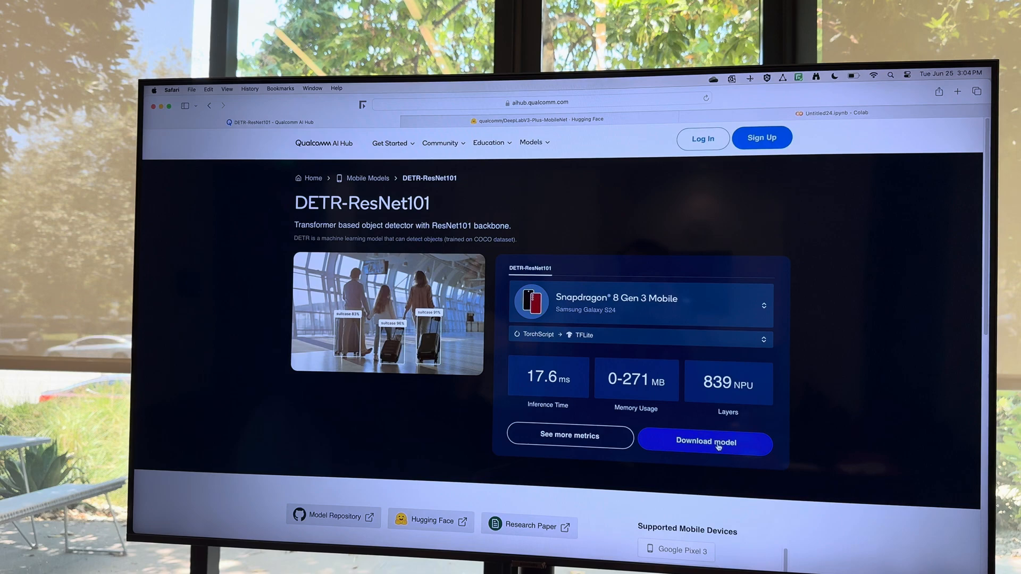
# From the DETR-ResNet101 page, request See more metrics to load its full profiling results.
pyautogui.scroll(-3)
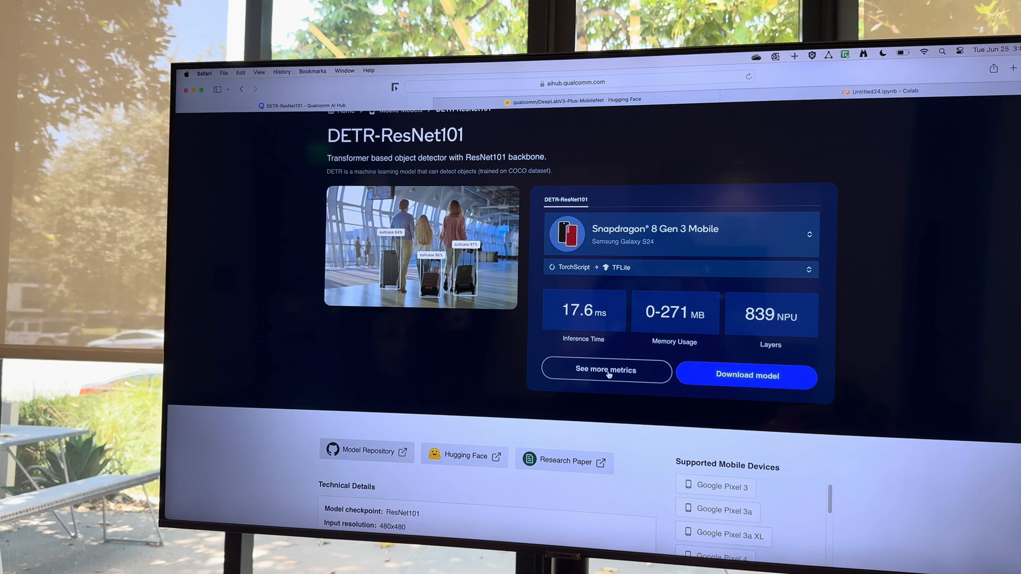
pyautogui.click(605, 370)
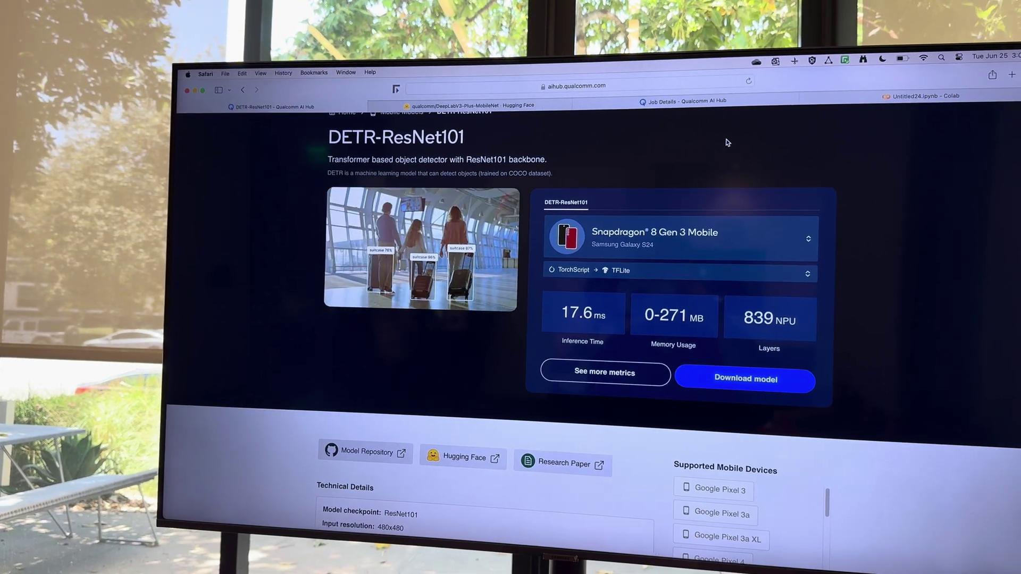
# Show the detr_resnet101 profile job results and expand the Runtime Layer Analysis section.
pyautogui.click(682, 102)
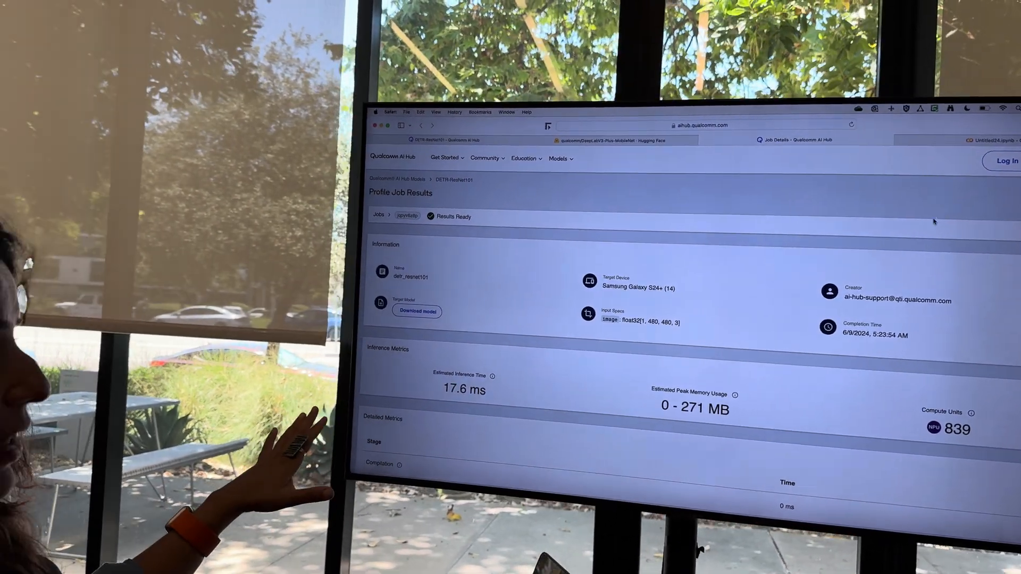
pyautogui.scroll(-3)
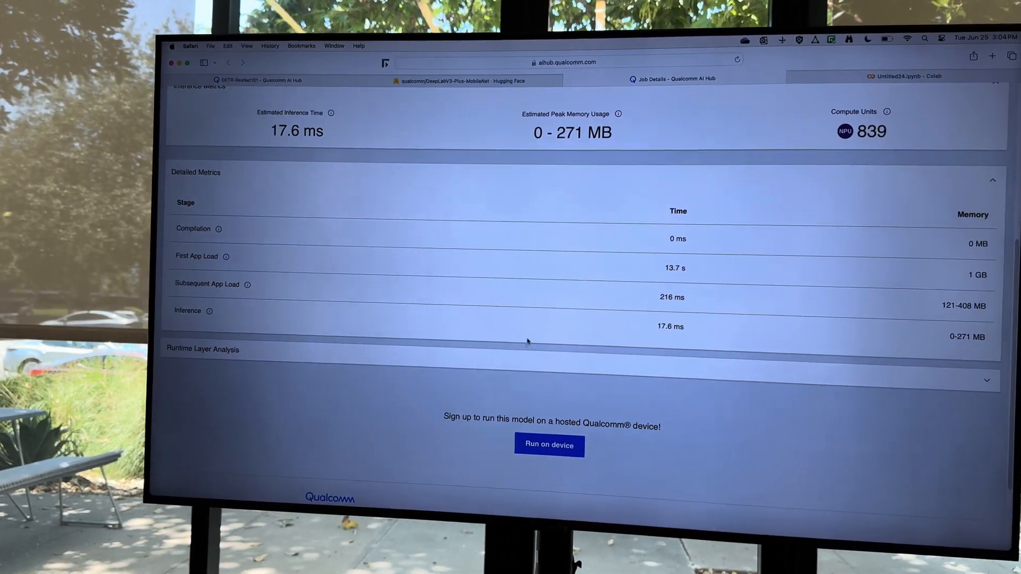
pyautogui.click(987, 381)
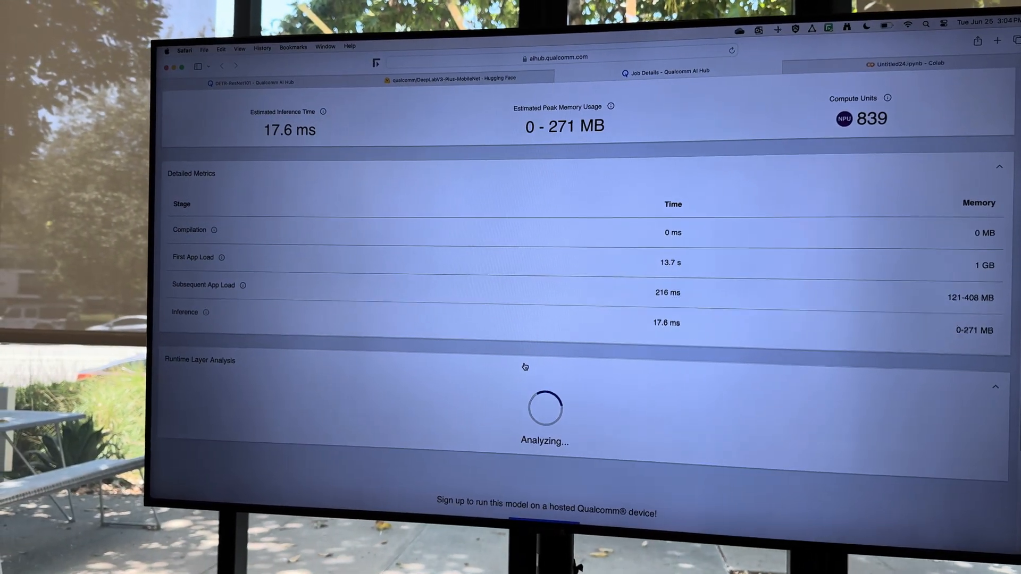
# Review the per-layer runtime table with NPU placement and timings, returning toward the top.
pyautogui.scroll(-3)
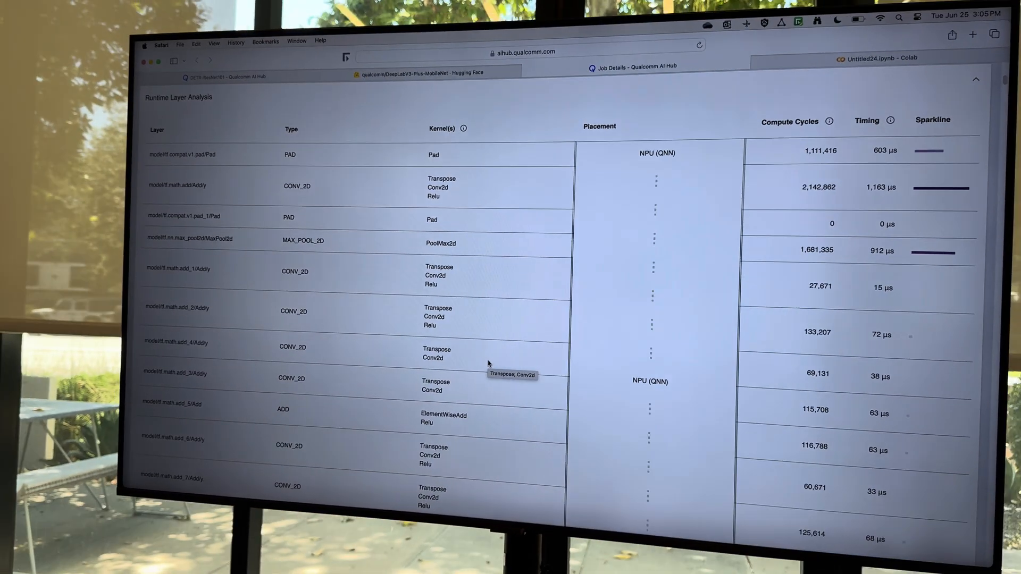
pyautogui.scroll(-3)
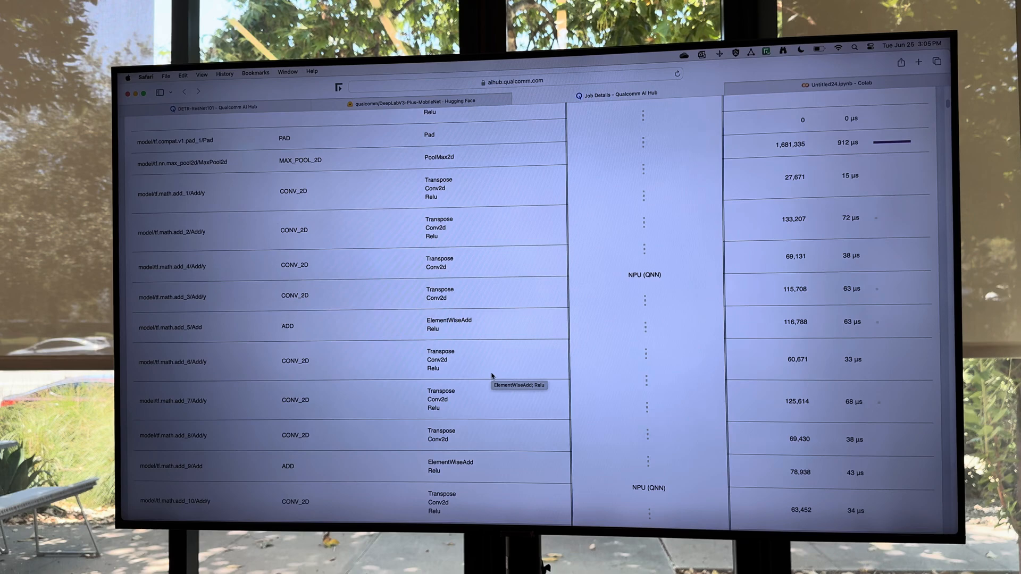
pyautogui.scroll(-3)
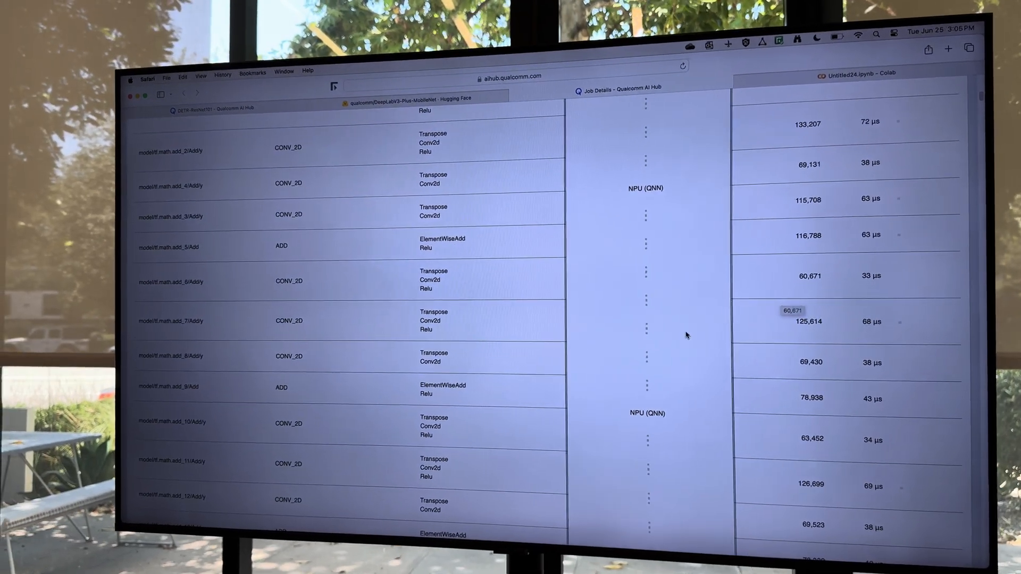
pyautogui.scroll(3)
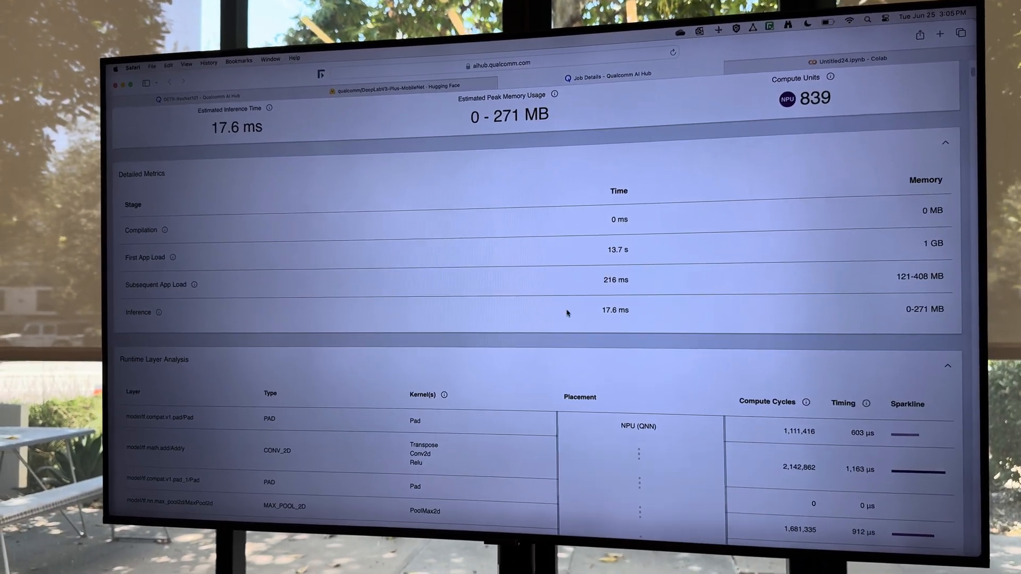
pyautogui.scroll(3)
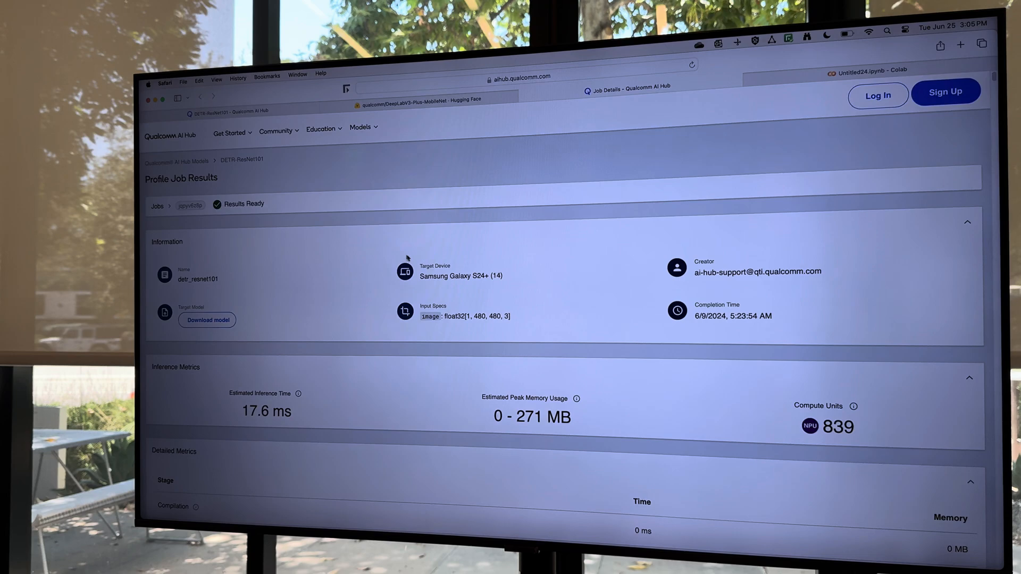